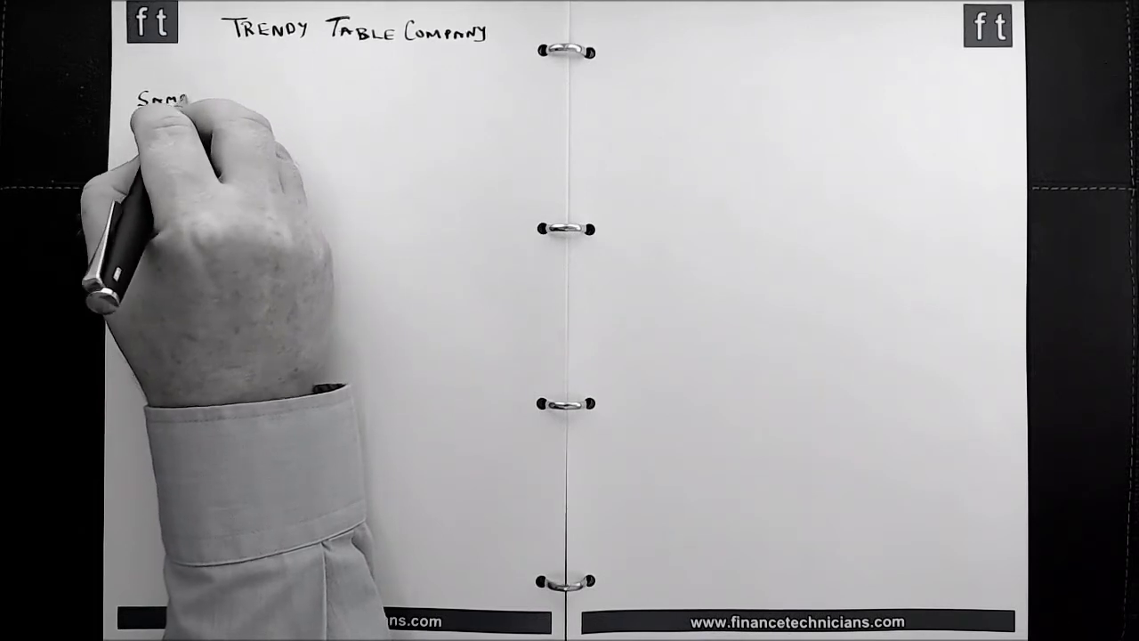
text(Sample Co - Bookkeeping)
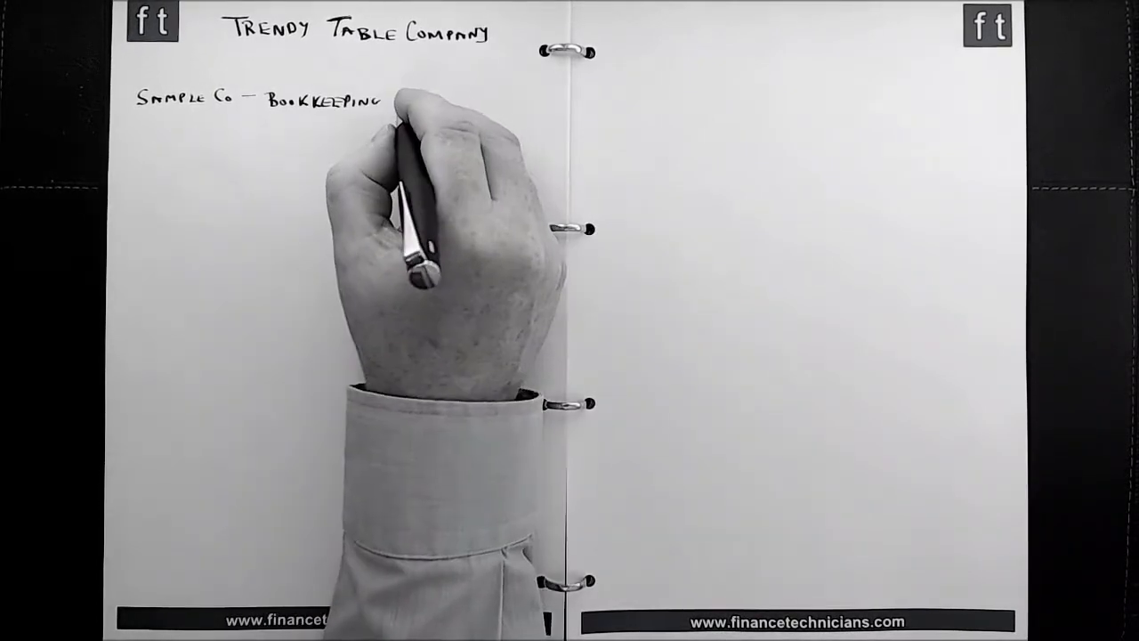
text(Concepts)
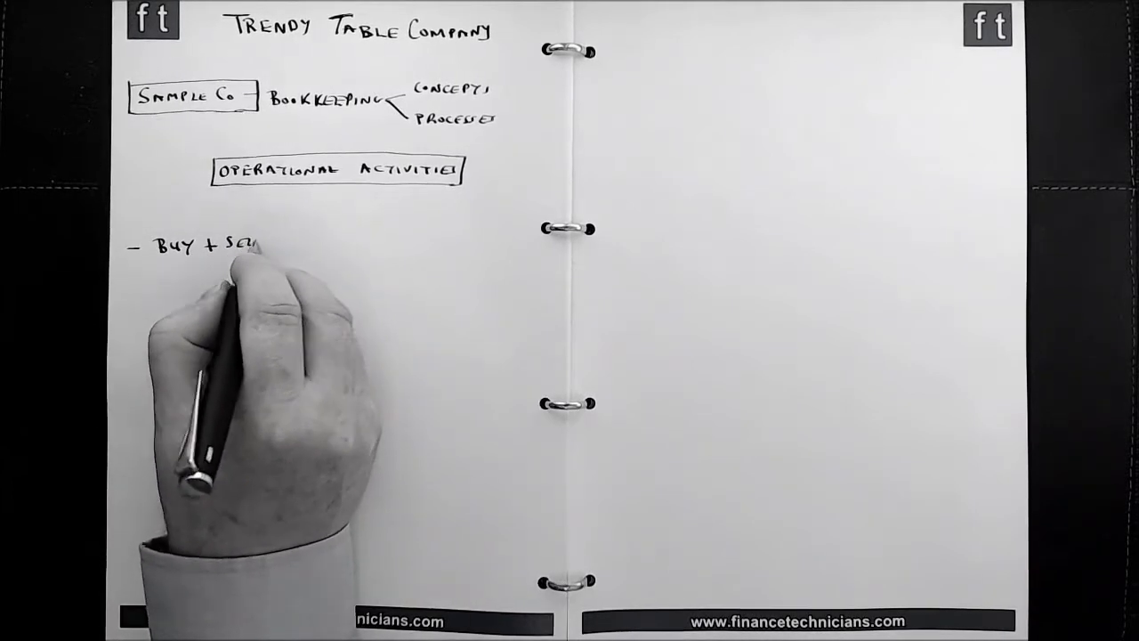
text(SELL TABLES)
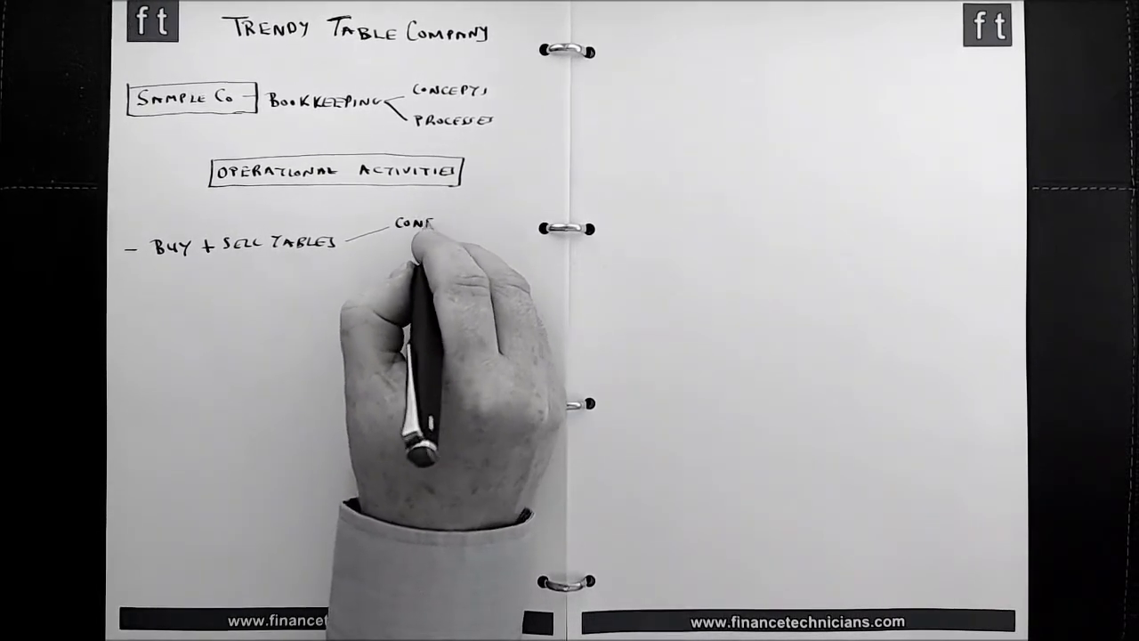
text(CONFERENCE)
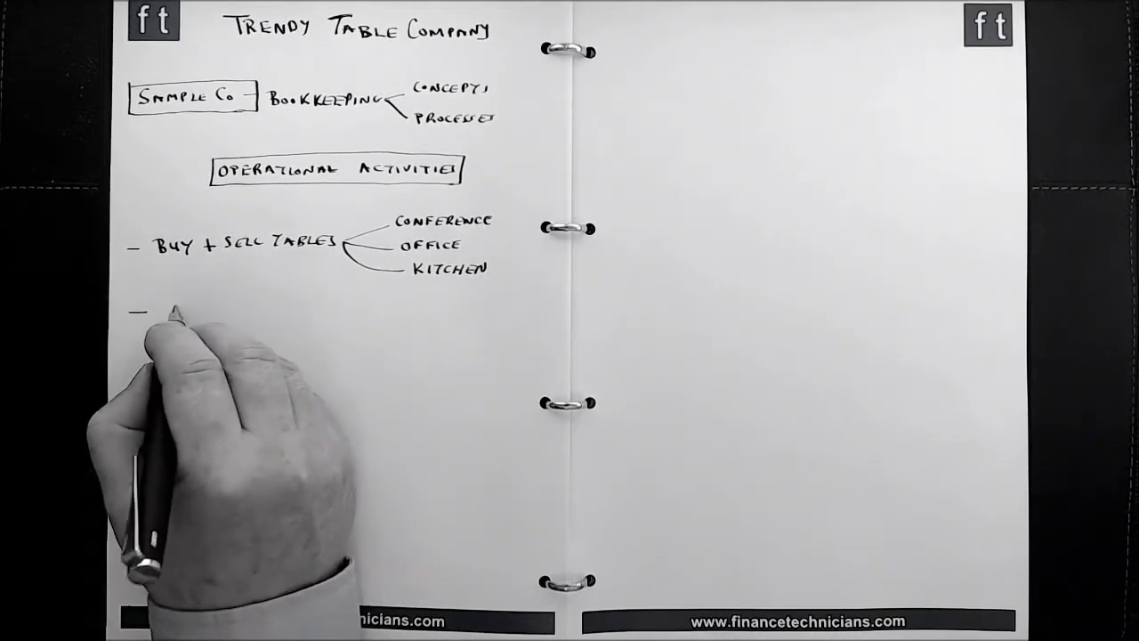
text(SUPP)
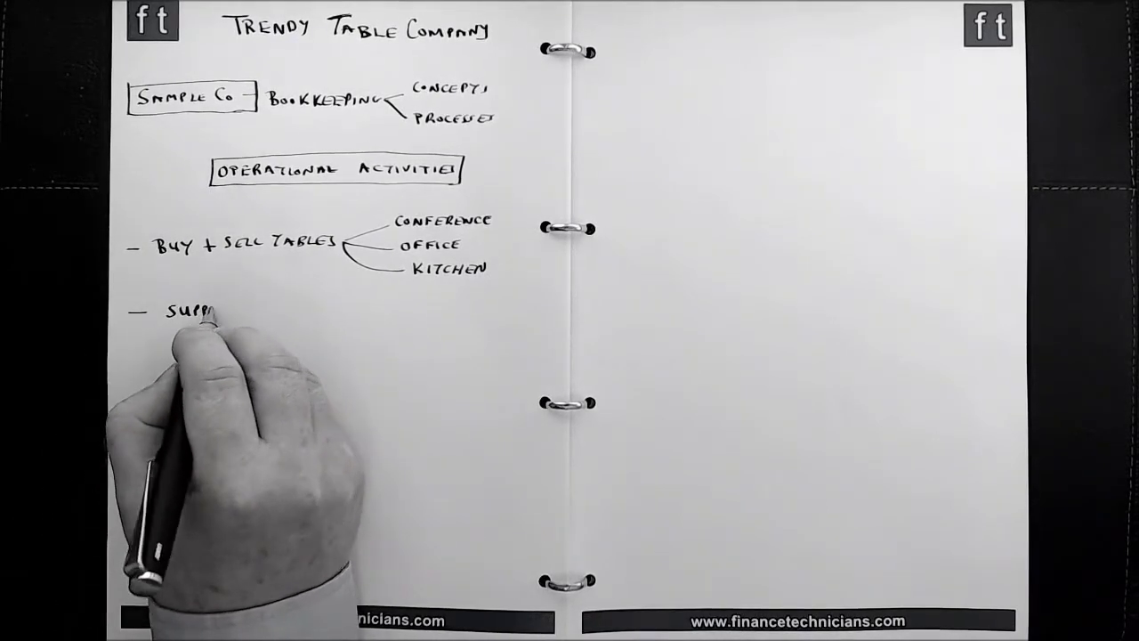
text(SUPPLIERS — TWO)
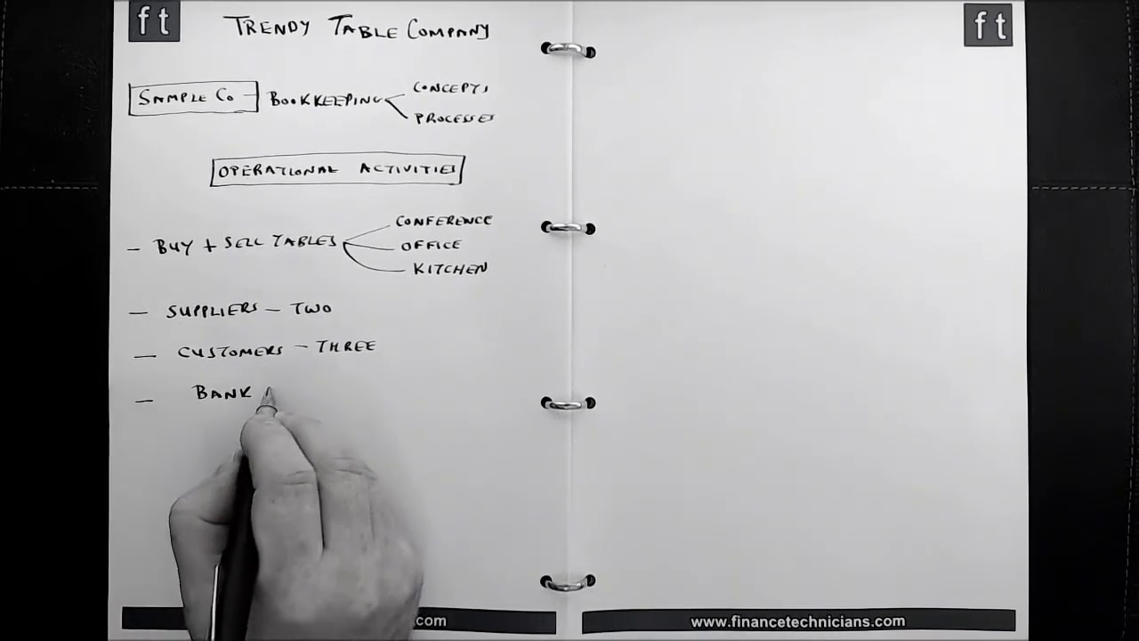
text(A/c - ON)
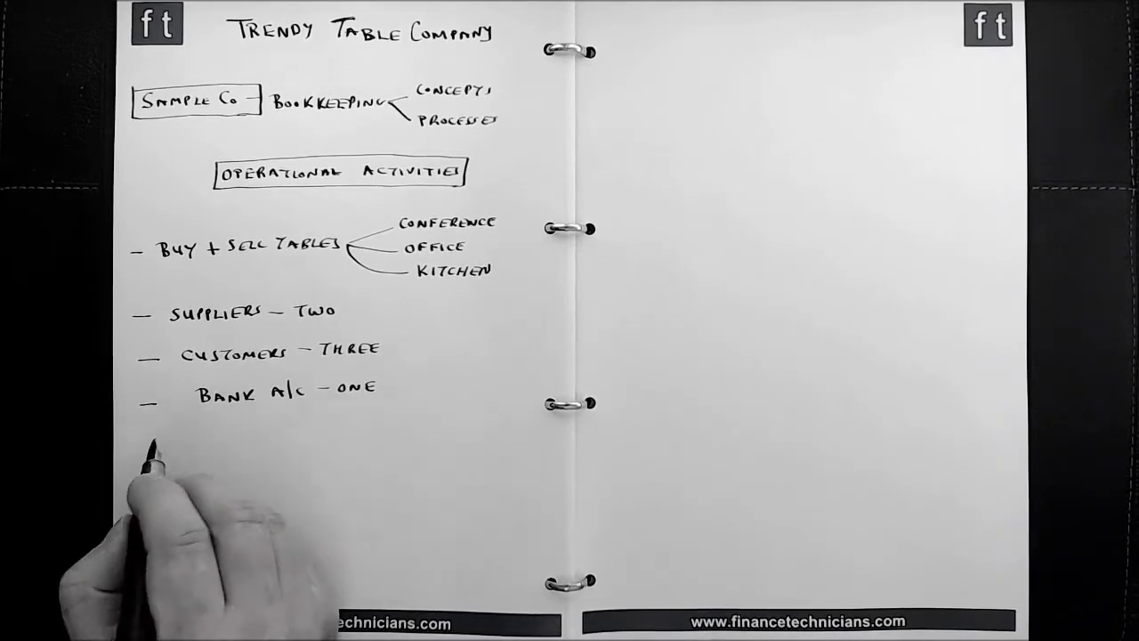
text(EMPLOY STAFF)
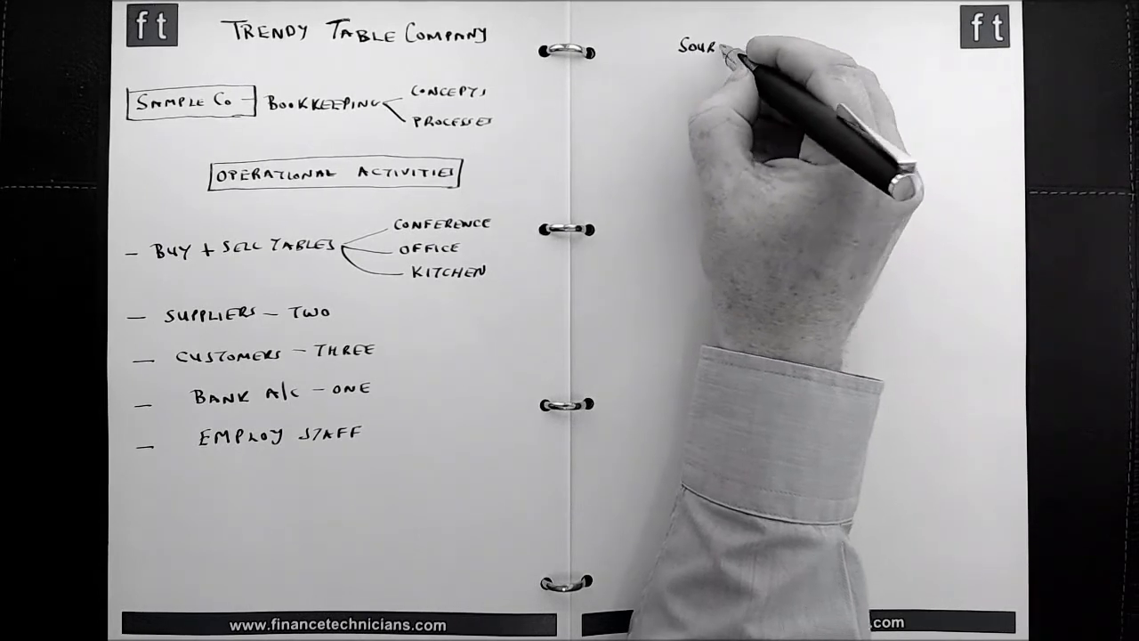
text(Source Doc)
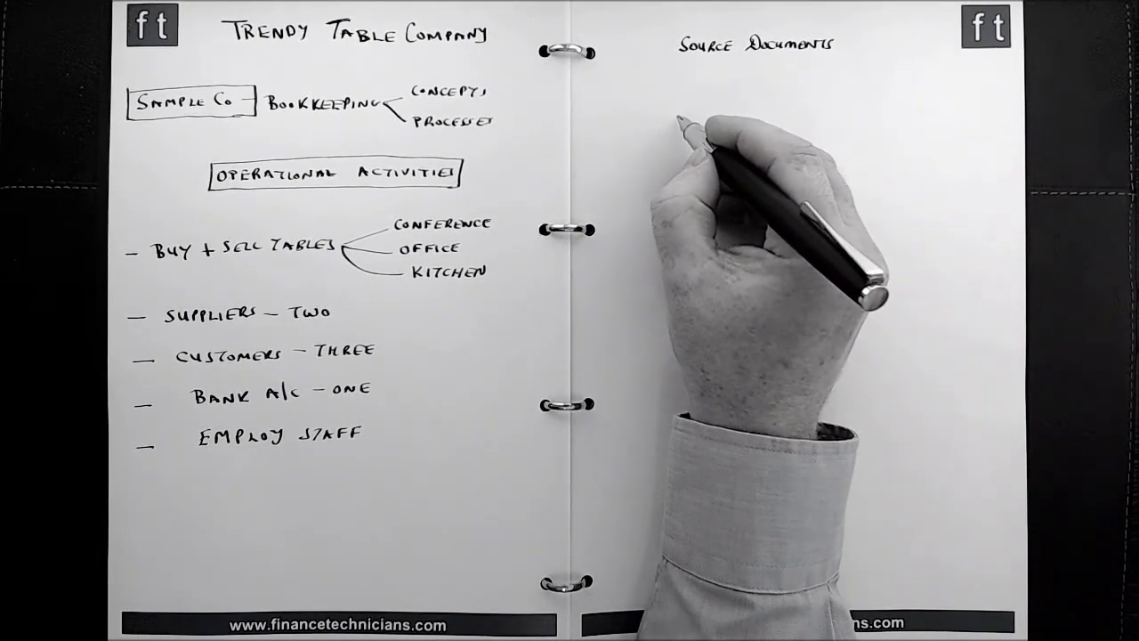
text(TRENDY TABLE COMPANY)
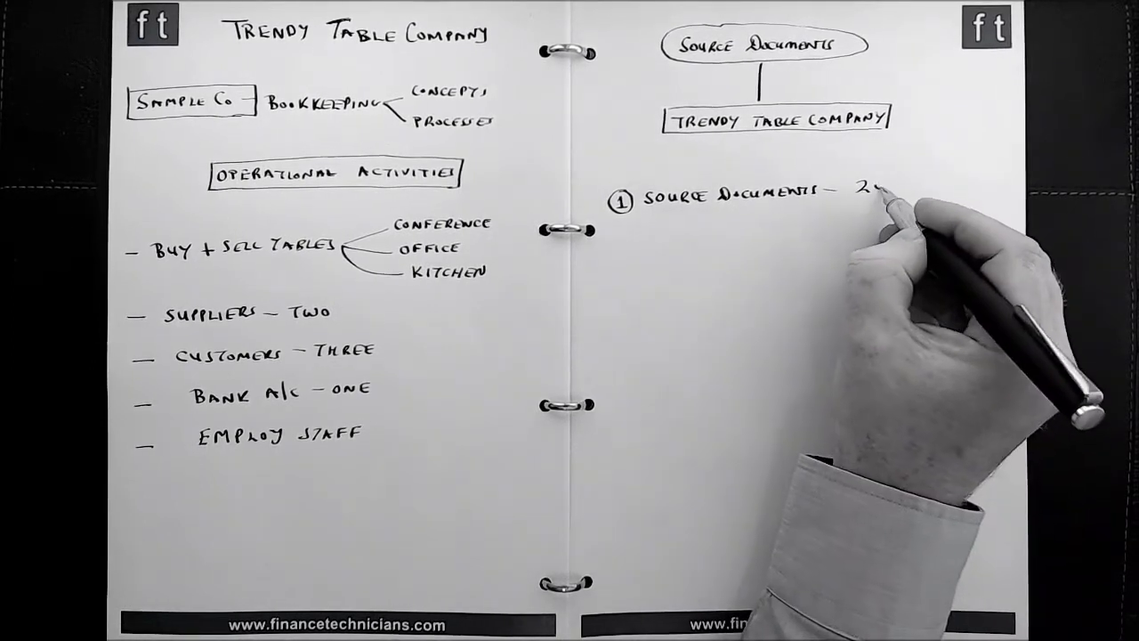
text(2019)
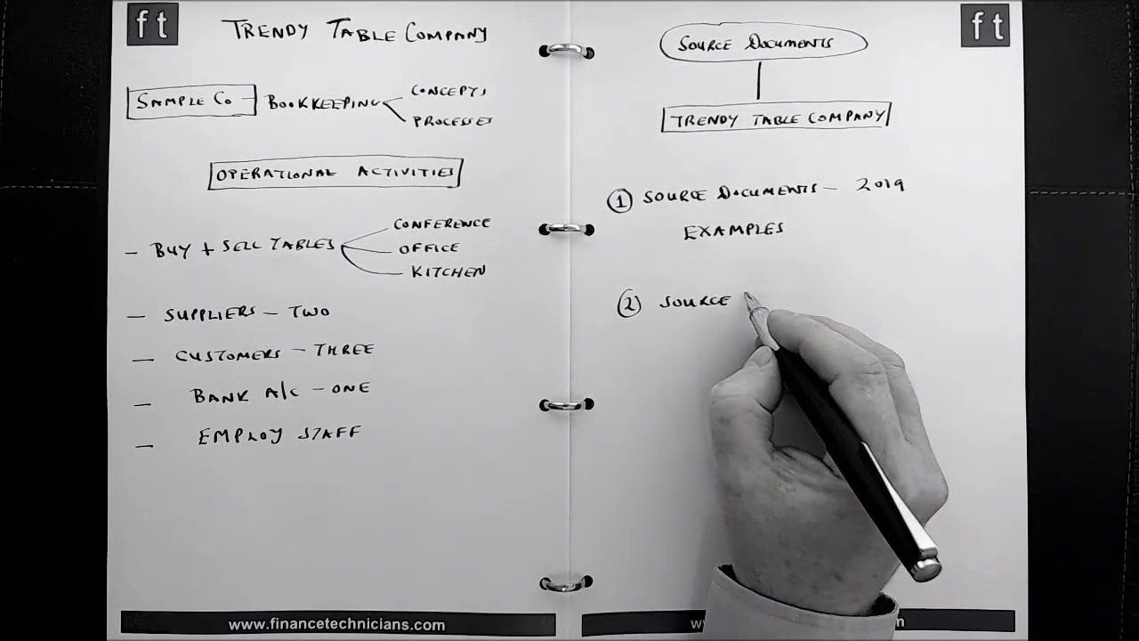
text(DOCUMENTS - 2020)
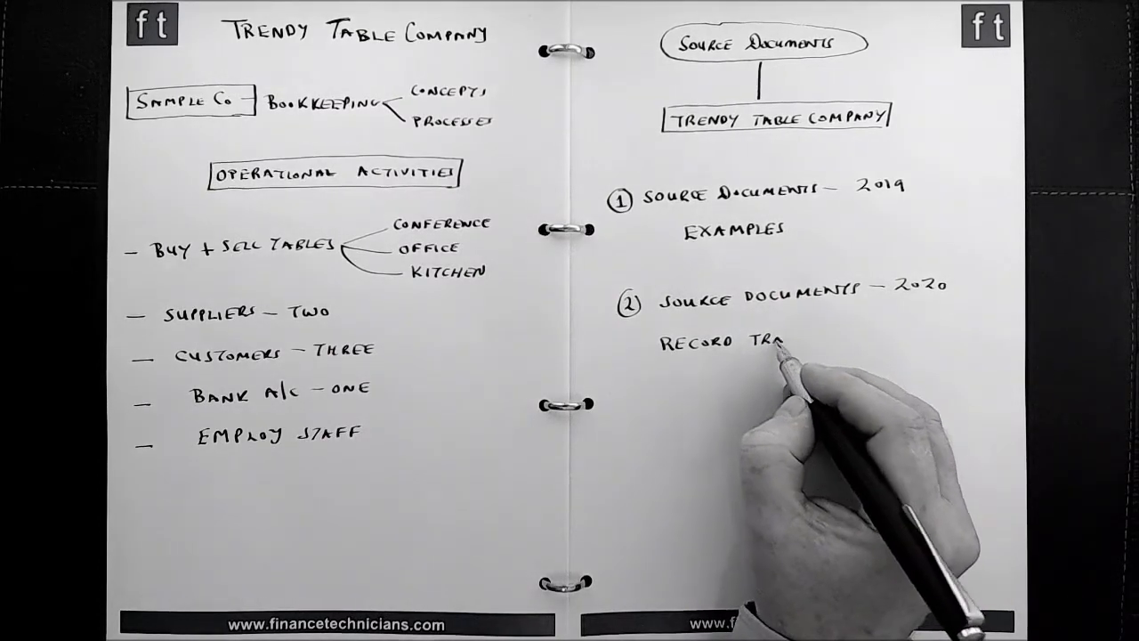
text(TRANSACTIONS)
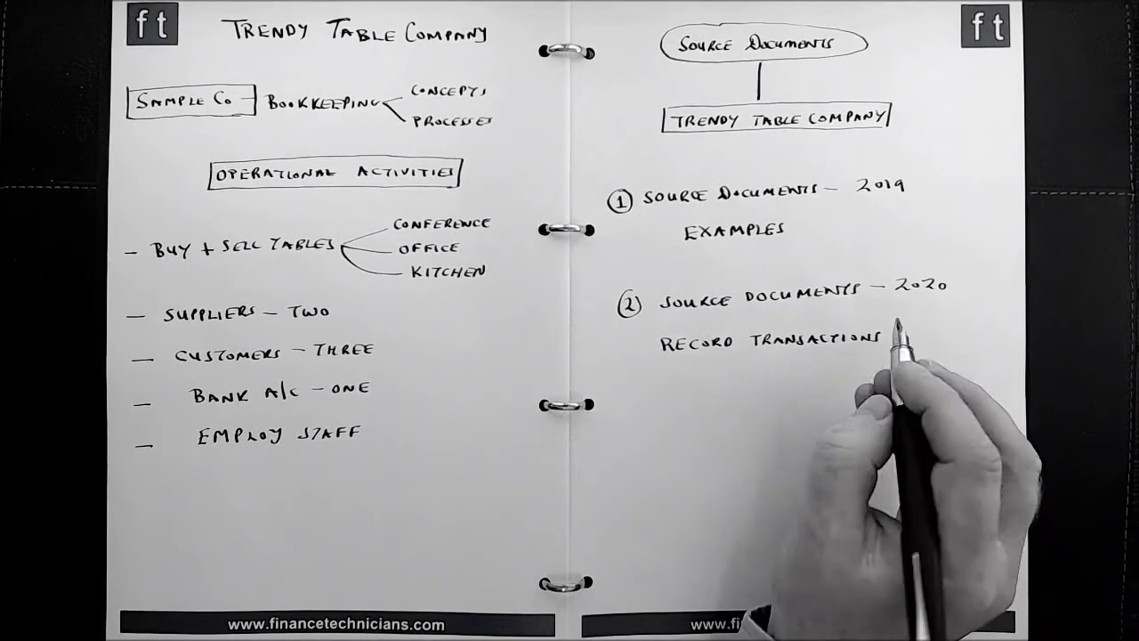
text(Books of)
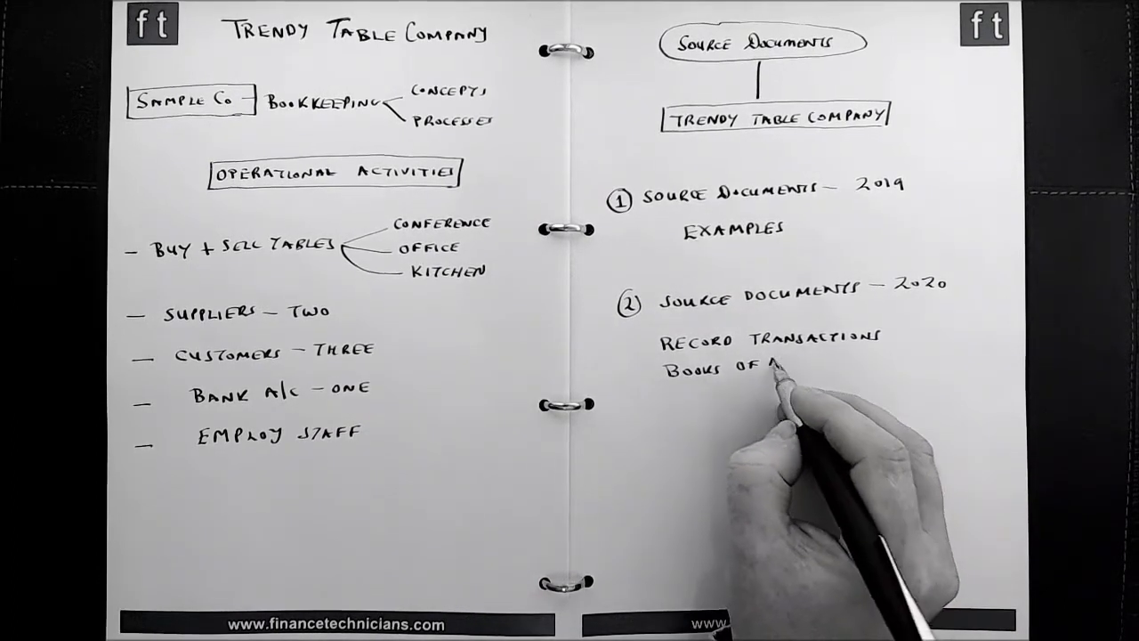
text(Account)
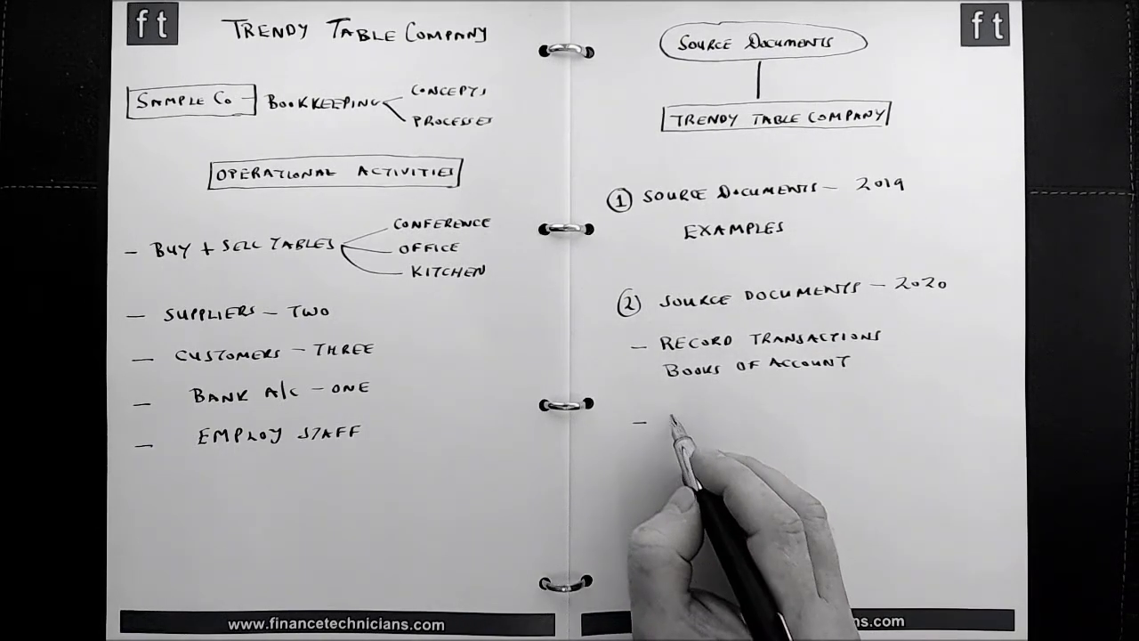
text(Ass)
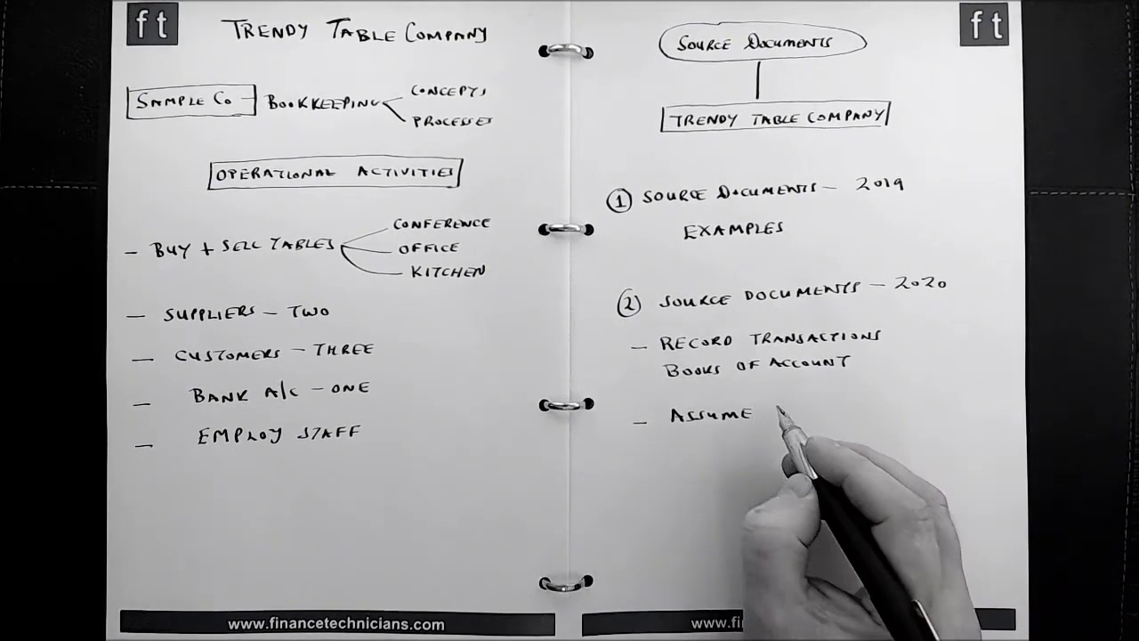
text(Com)
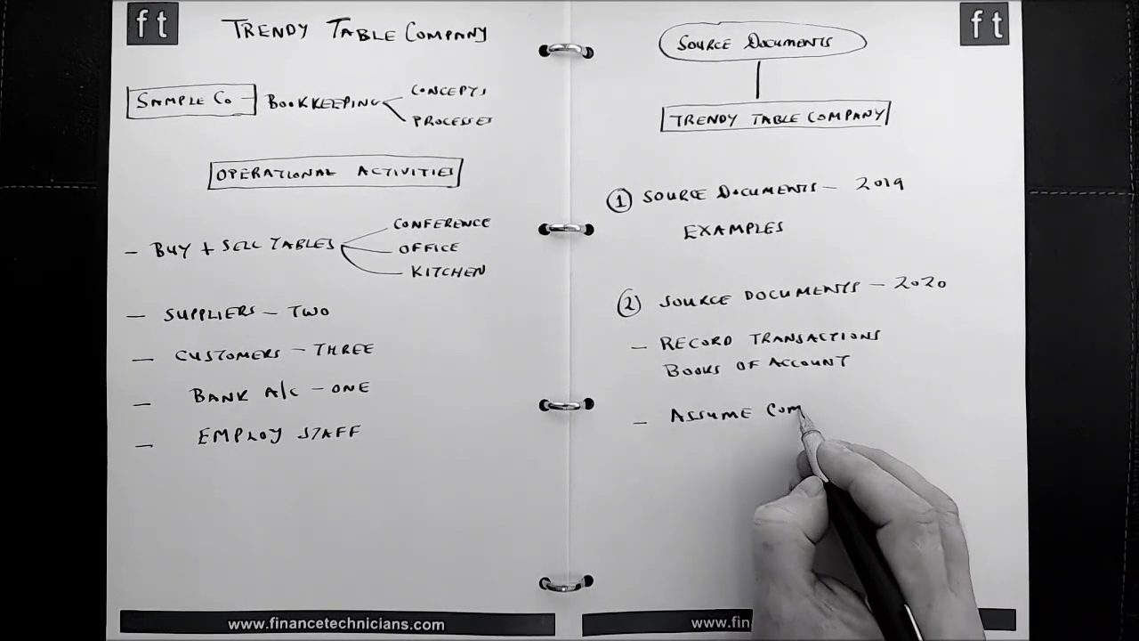
text(Commenced Tra)
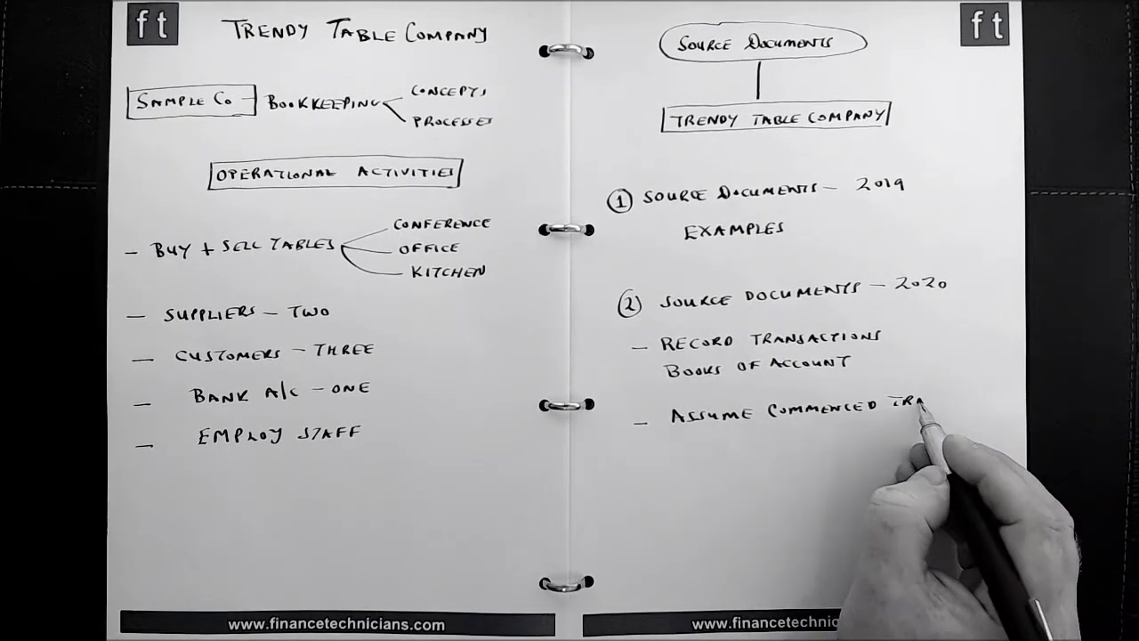
text(TRADING)
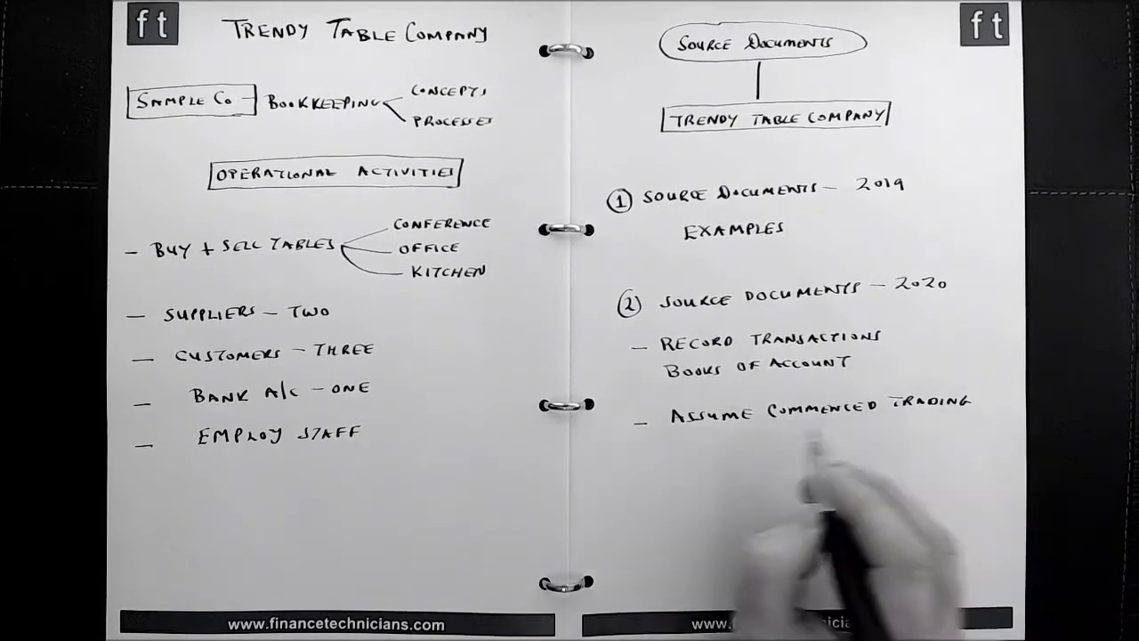